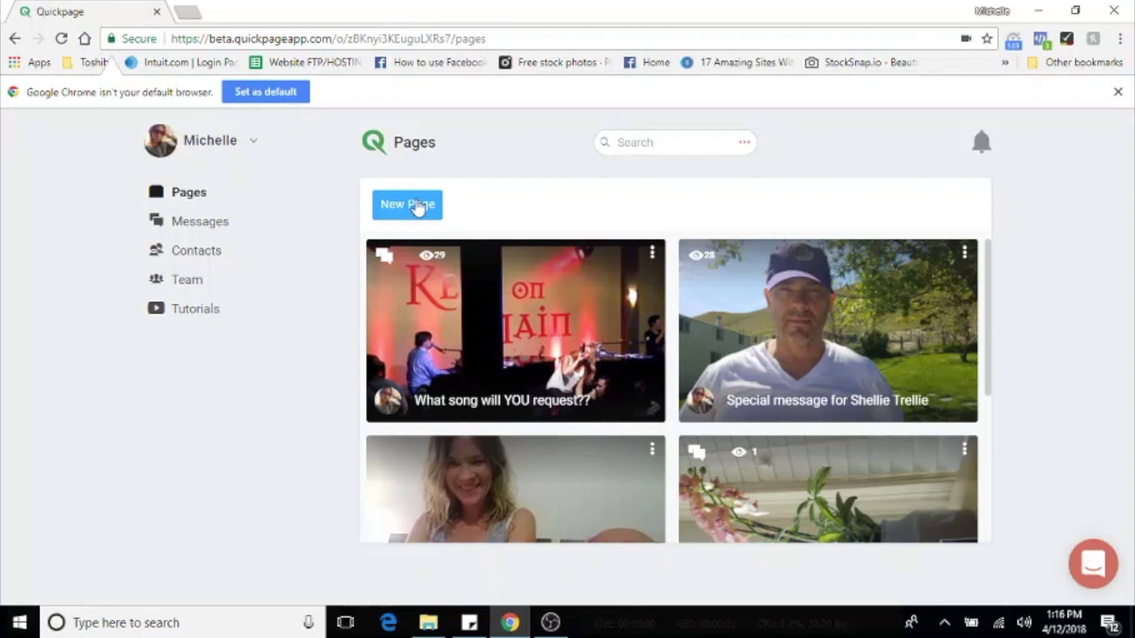
Create a new untitled Quickpage from the Pages screen
{"action": "left_click", "coordinate": [407, 204]}
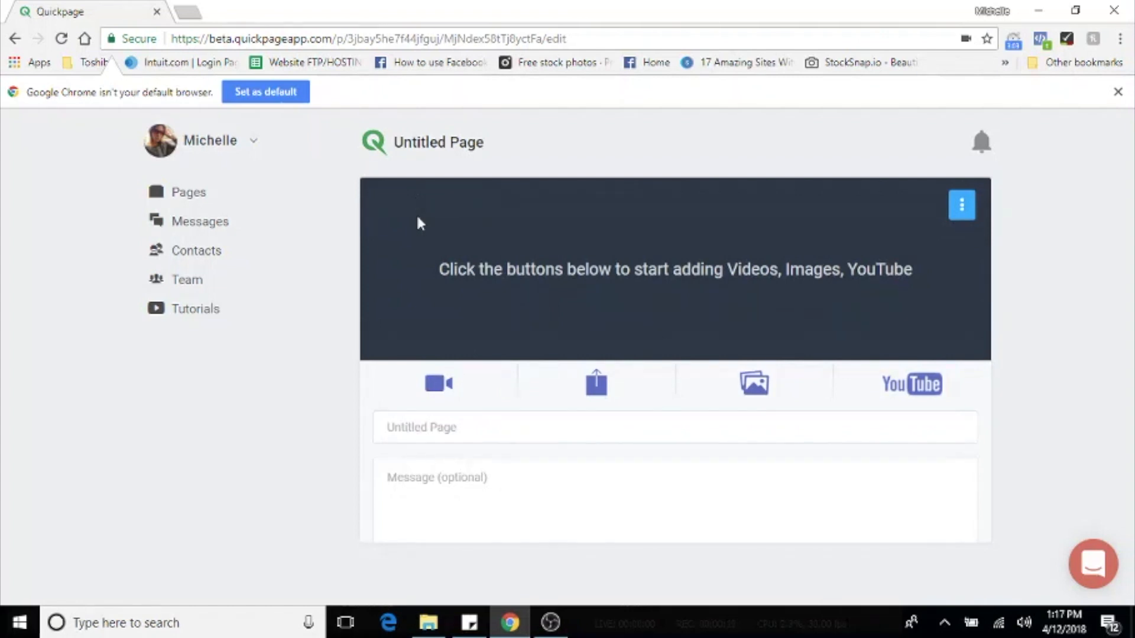
Record a webcam video, stop it, and save it onto the page
{"action": "left_click", "coordinate": [437, 382]}
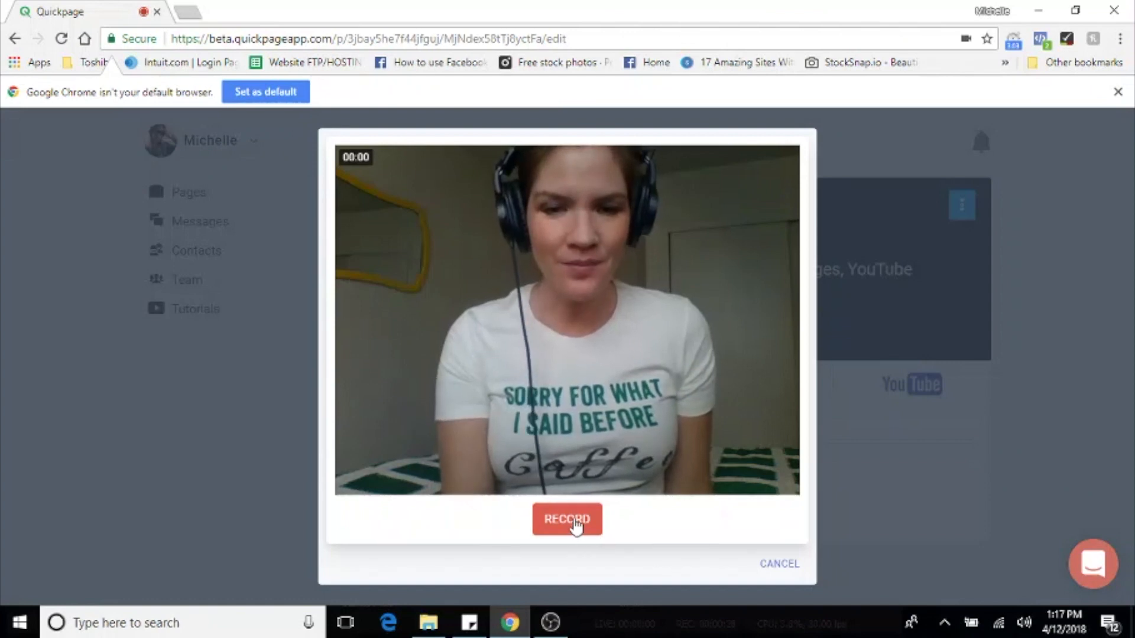
{"action": "left_click", "coordinate": [566, 519]}
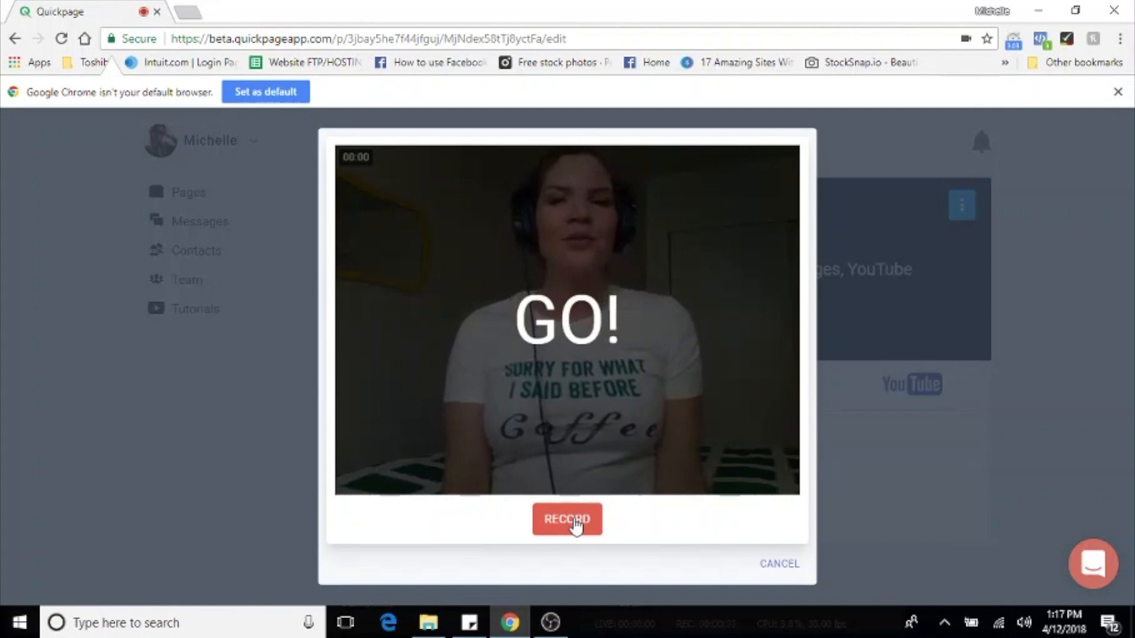
{"action": "left_click", "coordinate": [566, 520]}
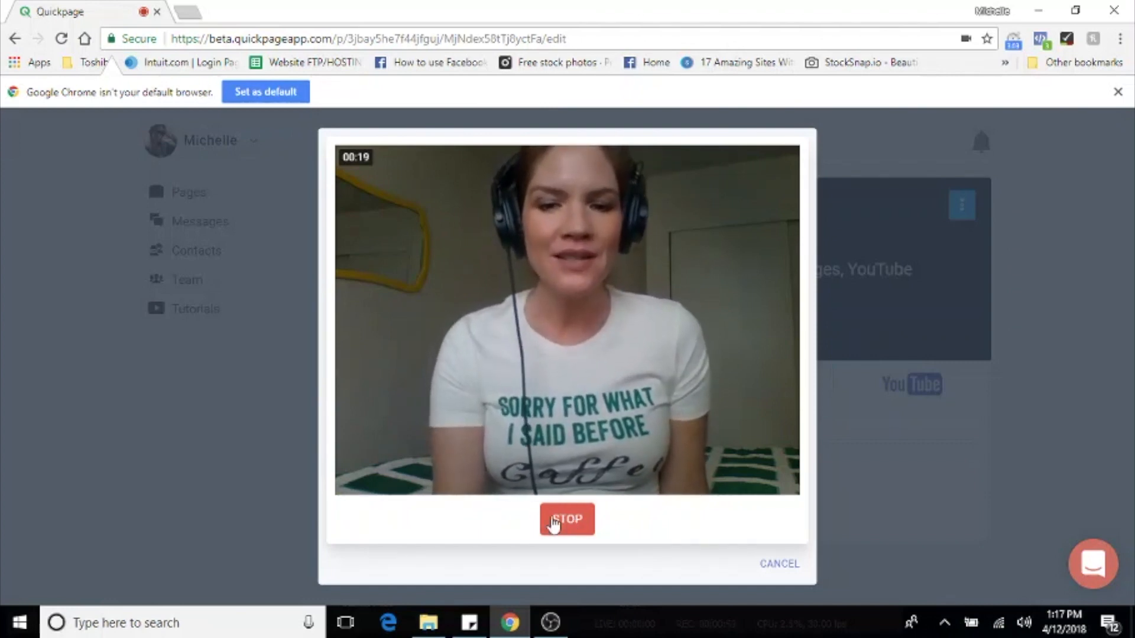
{"action": "left_click", "coordinate": [566, 518]}
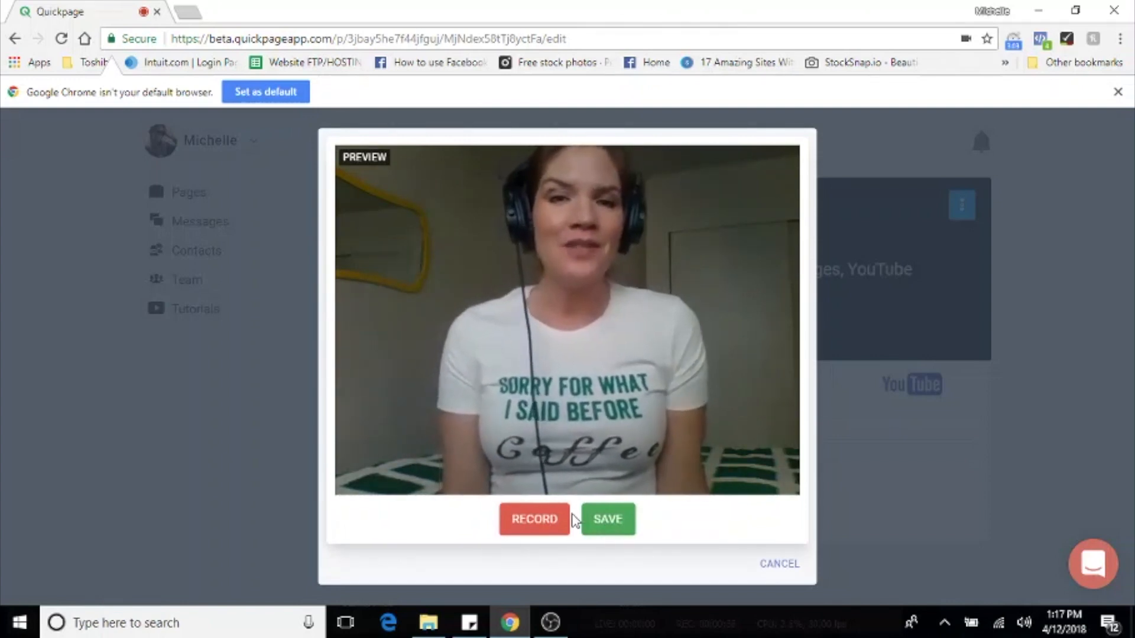
{"action": "left_click", "coordinate": [606, 519]}
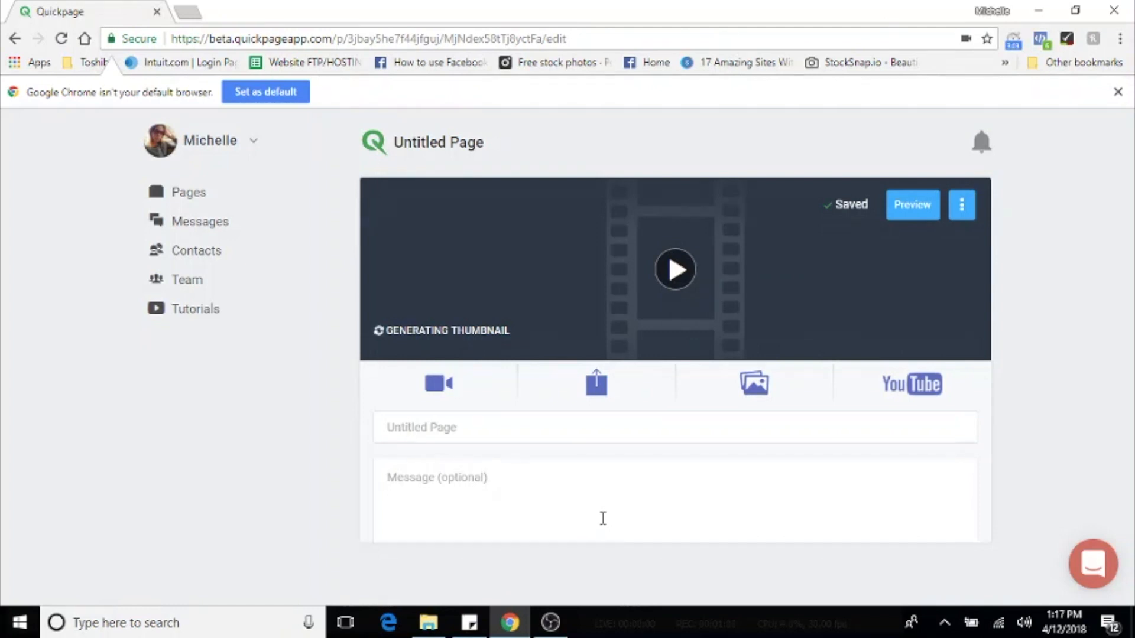
{"action": "mouse_move", "coordinate": [595, 387]}
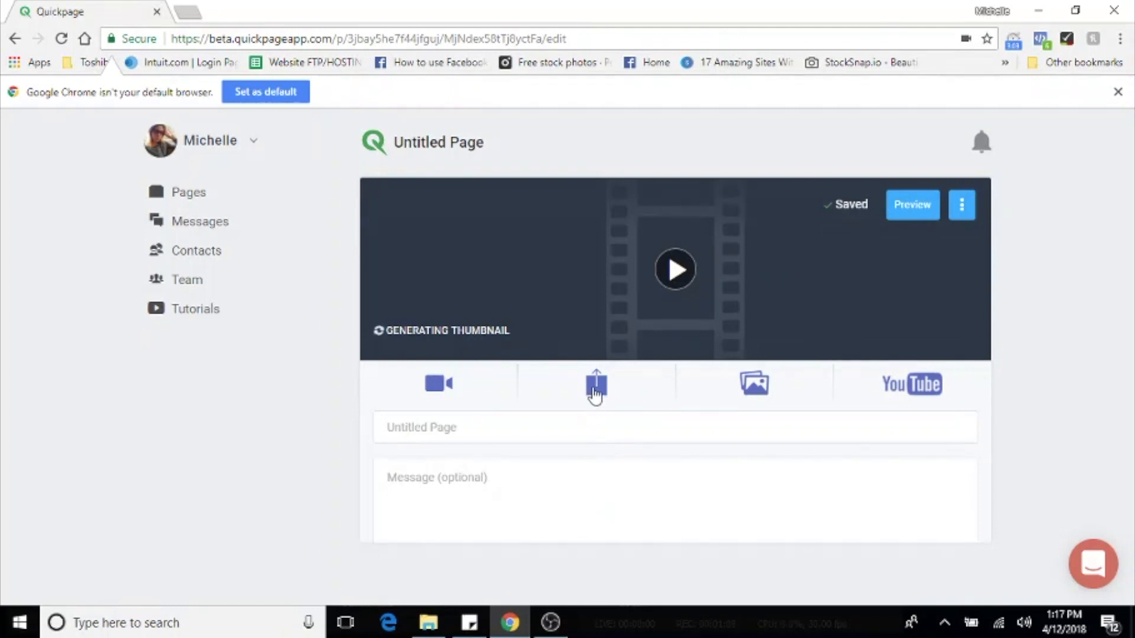
Upload the purple event image from the Downloads folder into the page's media
{"action": "left_click", "coordinate": [595, 383]}
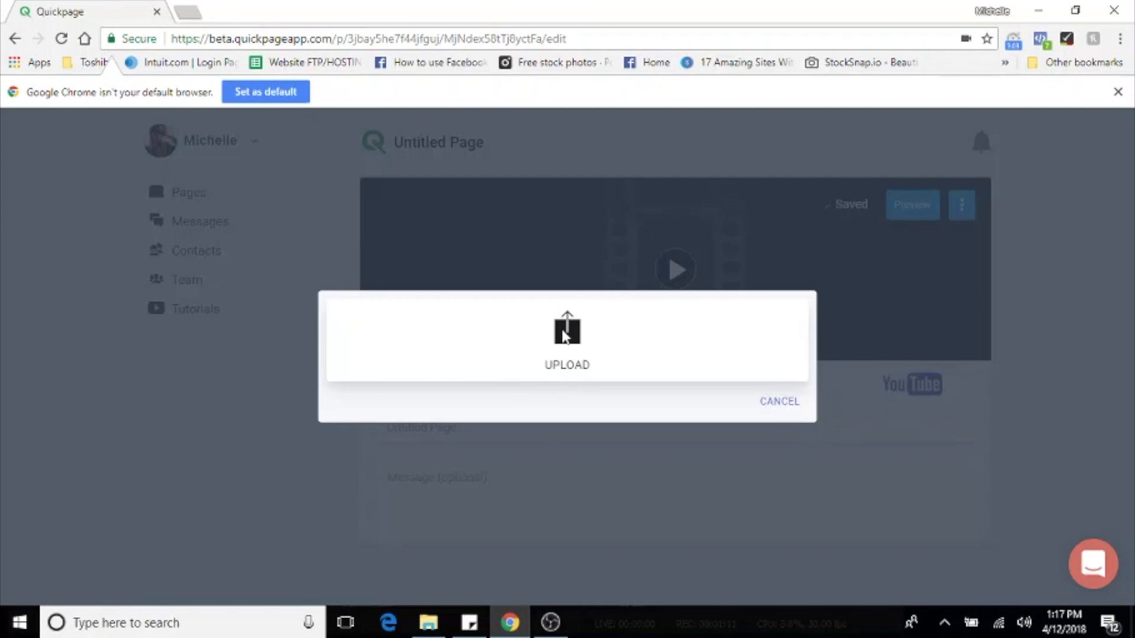
{"action": "left_click", "coordinate": [566, 340]}
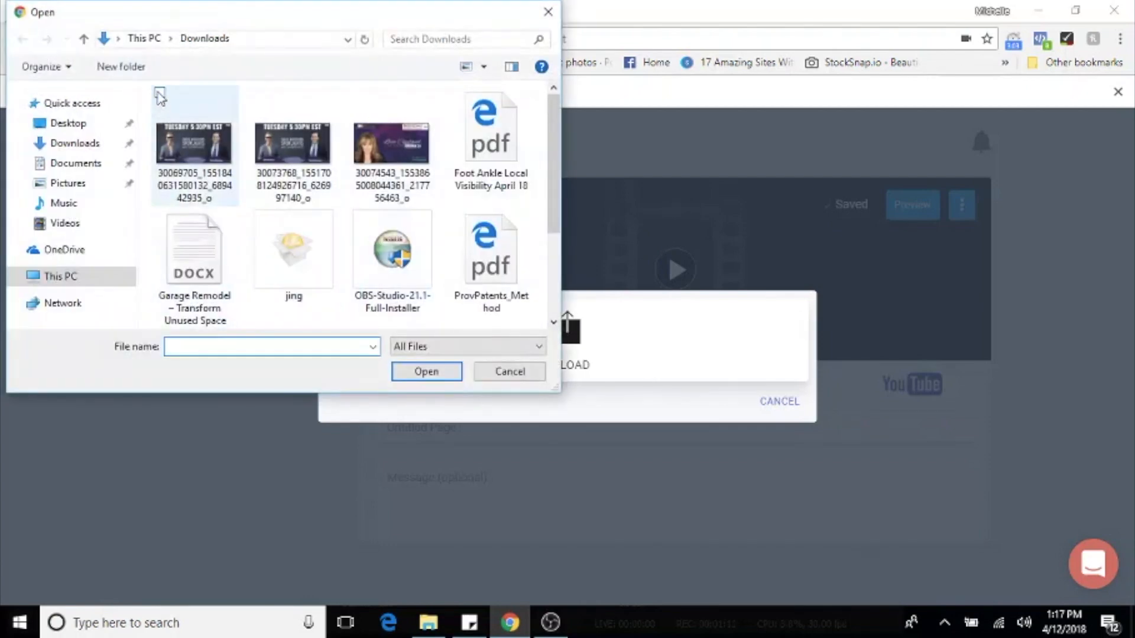
{"action": "left_click", "coordinate": [193, 144]}
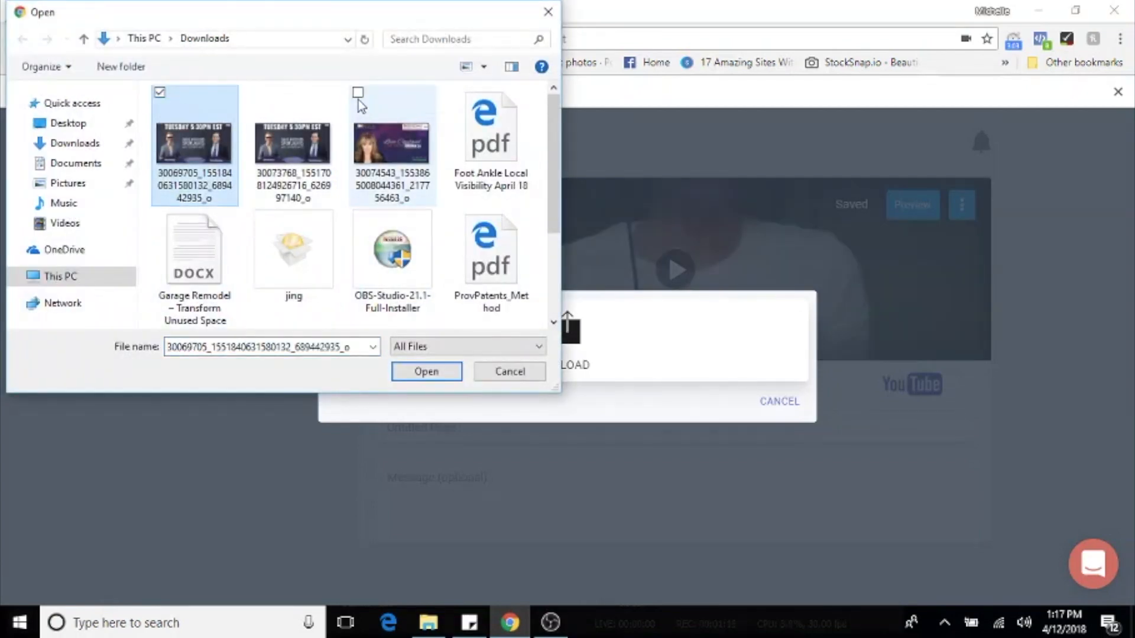
{"action": "left_click", "coordinate": [391, 143]}
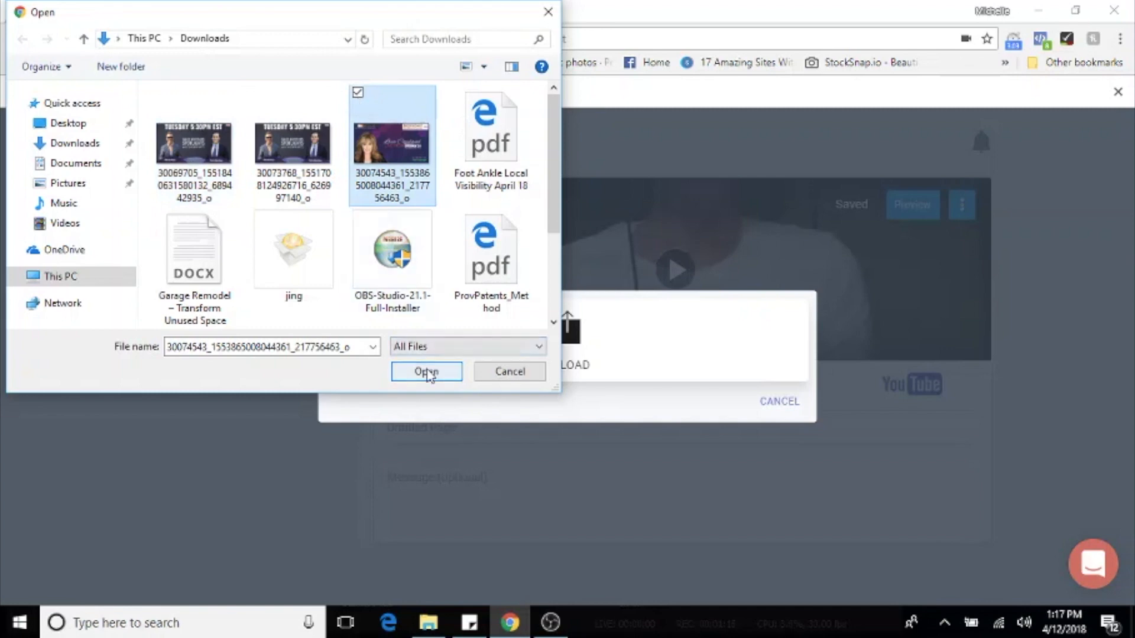
{"action": "left_click", "coordinate": [425, 371]}
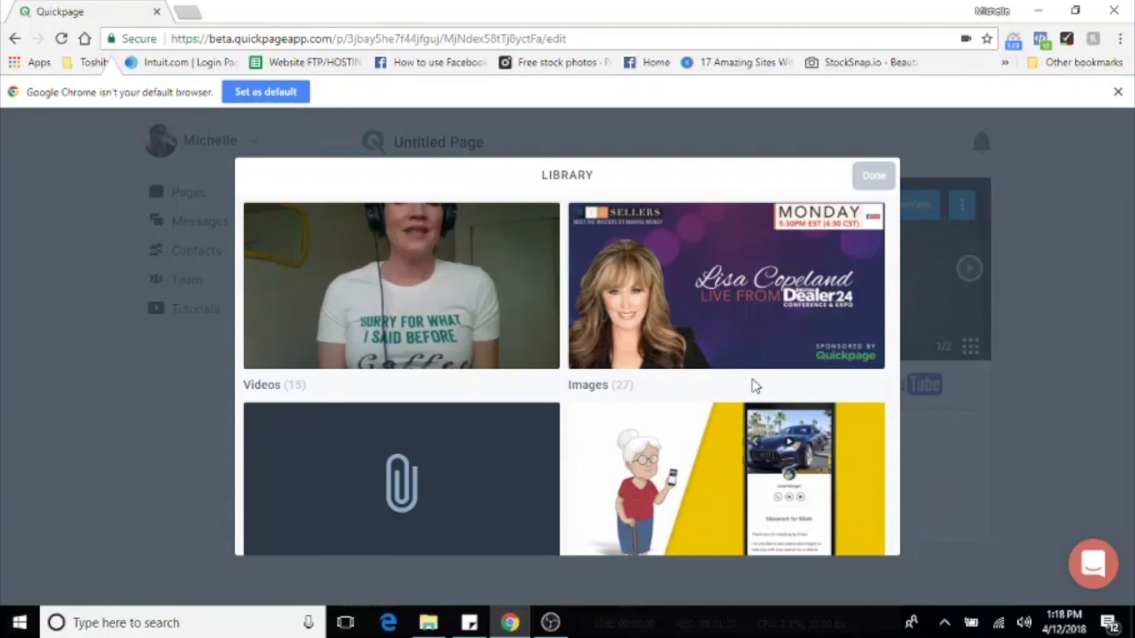
Review the media library and close it, leaving the video and image on the page
{"action": "scroll", "scroll_direction": "down", "scroll_amount": 3}
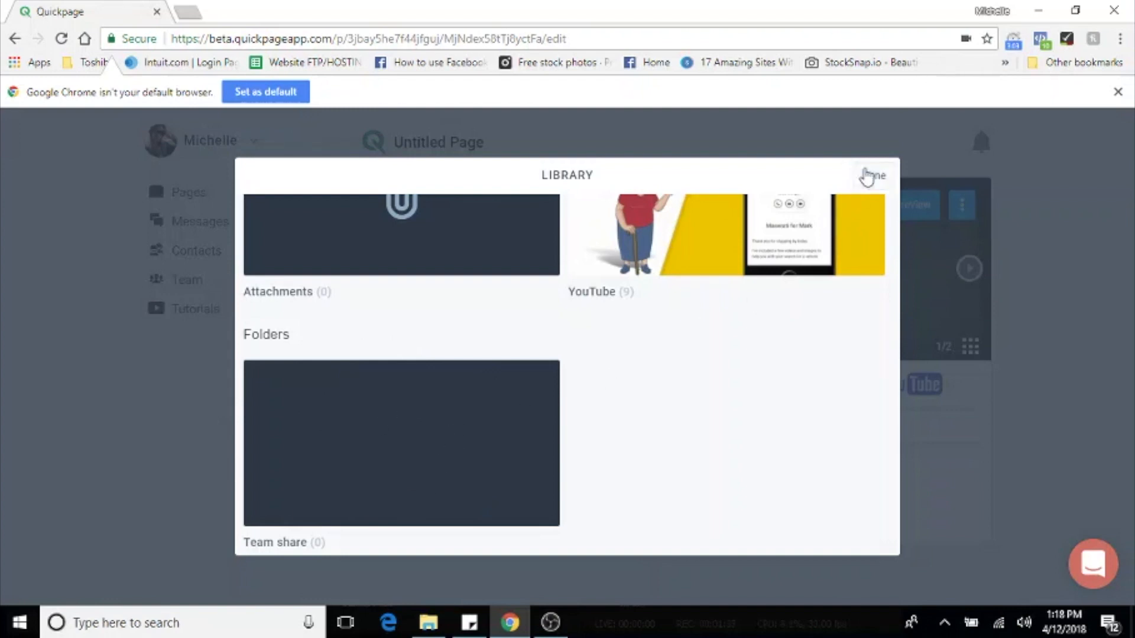
{"action": "left_click", "coordinate": [871, 174]}
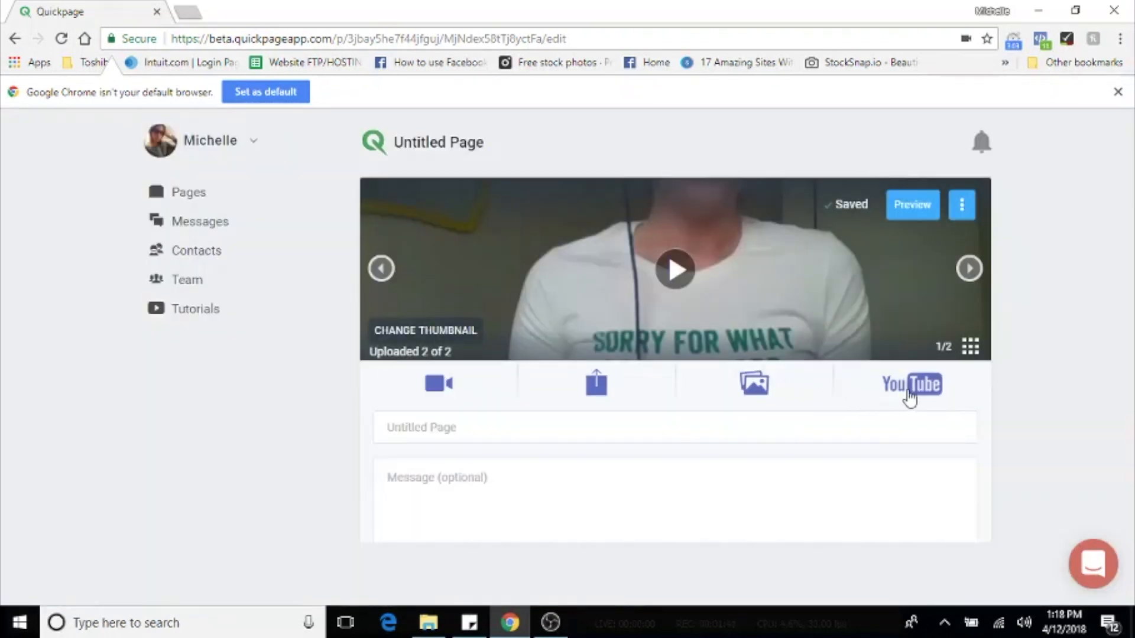
Search YouTube for 'quickpage' and add the dealership-in-action, founder-explained and car-dealerships app videos
{"action": "left_click", "coordinate": [910, 384]}
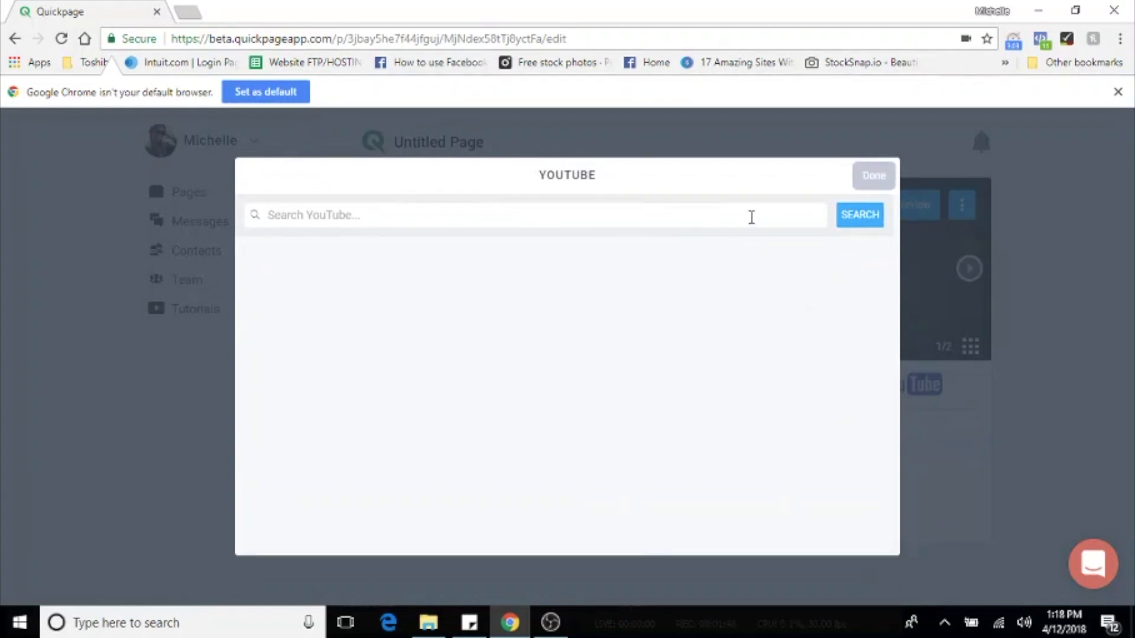
{"action": "type", "text": "quickpage"}
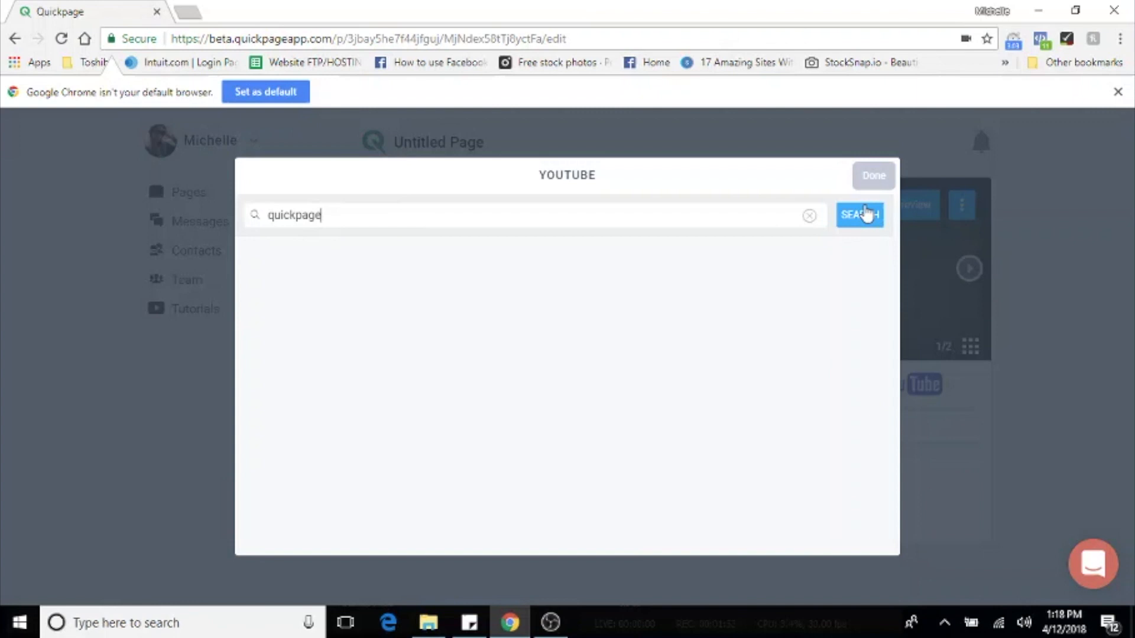
{"action": "left_click", "coordinate": [859, 215]}
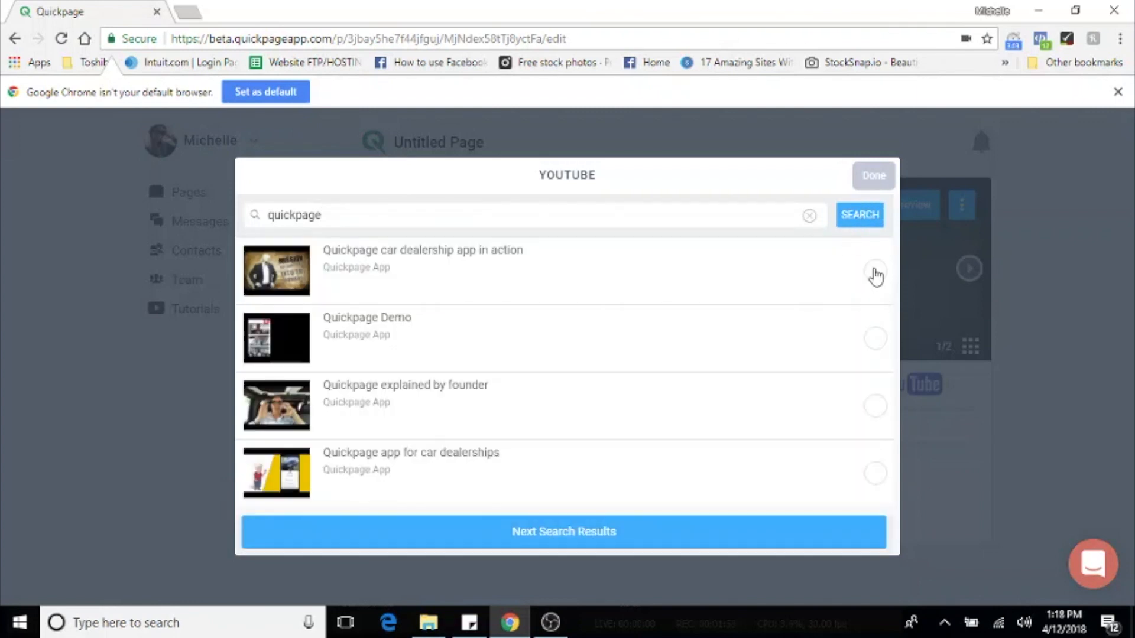
{"action": "left_click", "coordinate": [874, 271]}
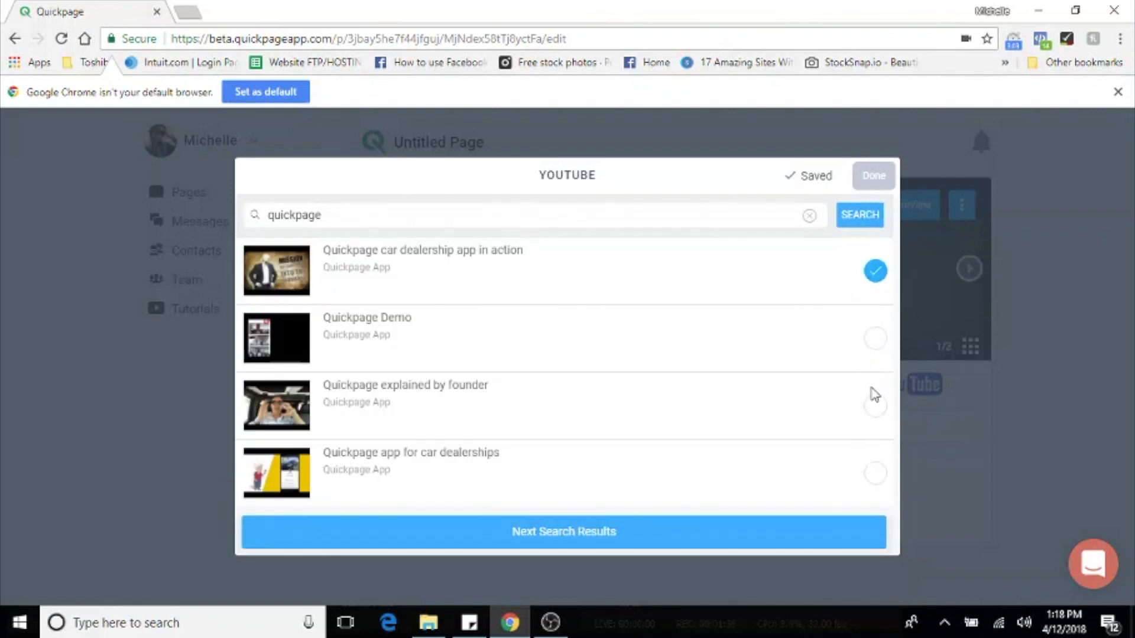
{"action": "left_click", "coordinate": [875, 405]}
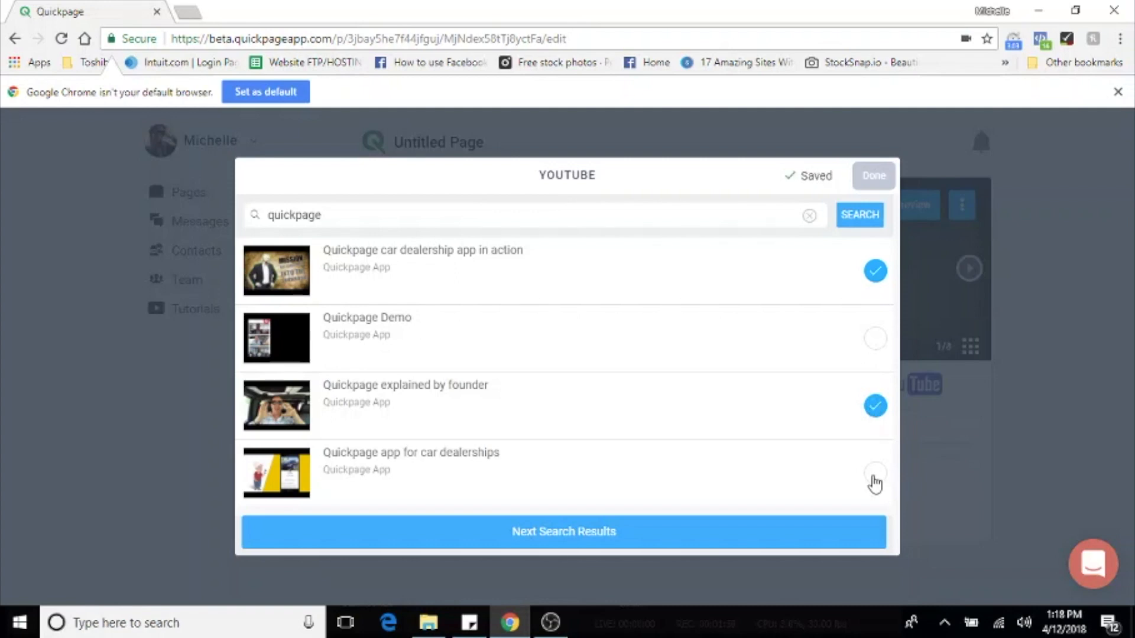
{"action": "left_click", "coordinate": [875, 473]}
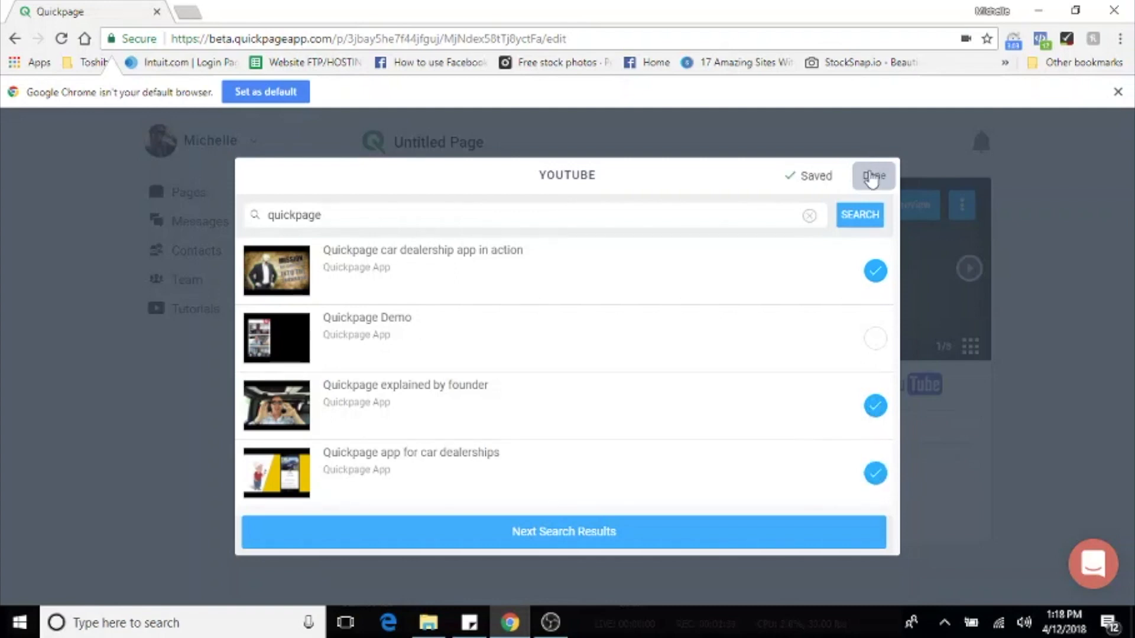
{"action": "left_click", "coordinate": [873, 176]}
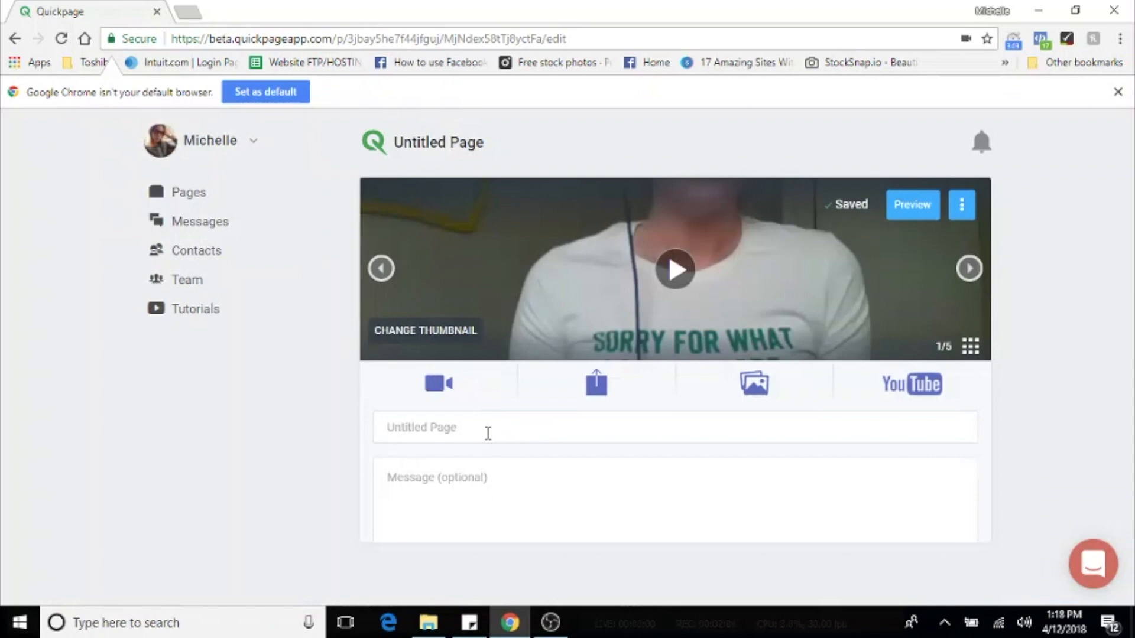
Title the page 'My First Quickpage' and start the message with 'Hey Guys!!'
{"action": "type", "text": "My Fir"}
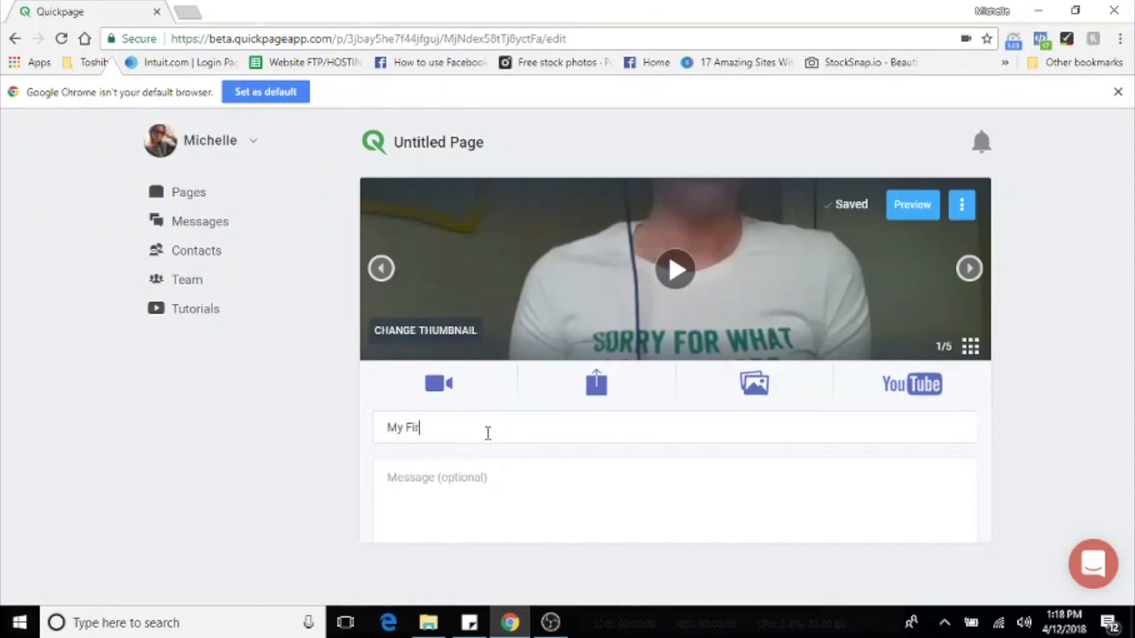
{"action": "type", "text": "st"}
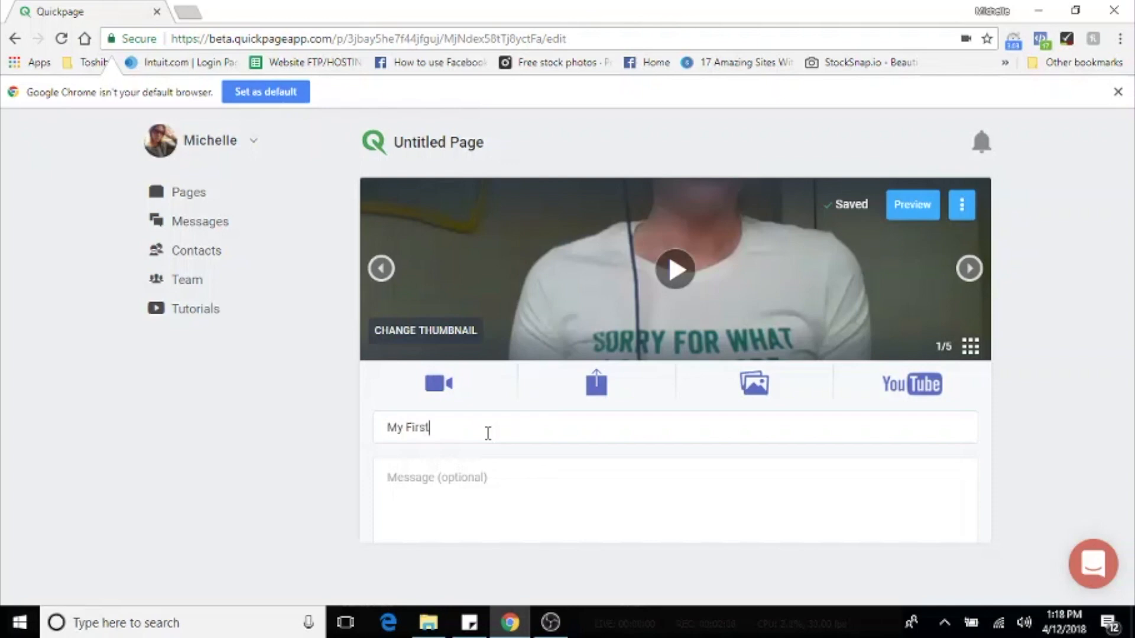
{"action": "type", "text": "Quickpage"}
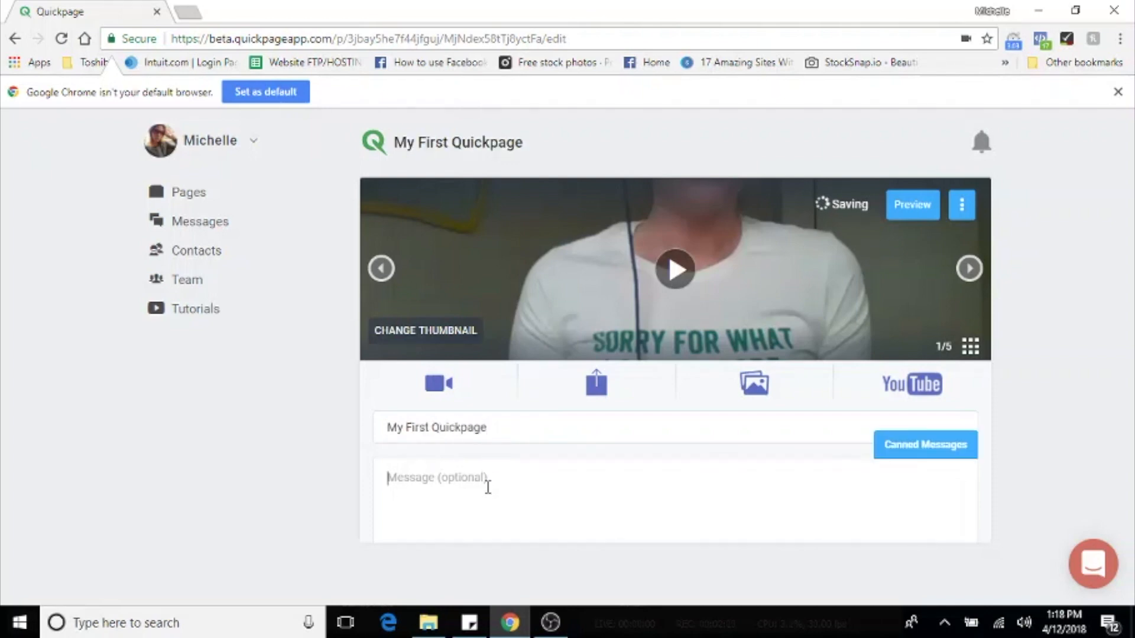
{"action": "type", "text": "Hey"}
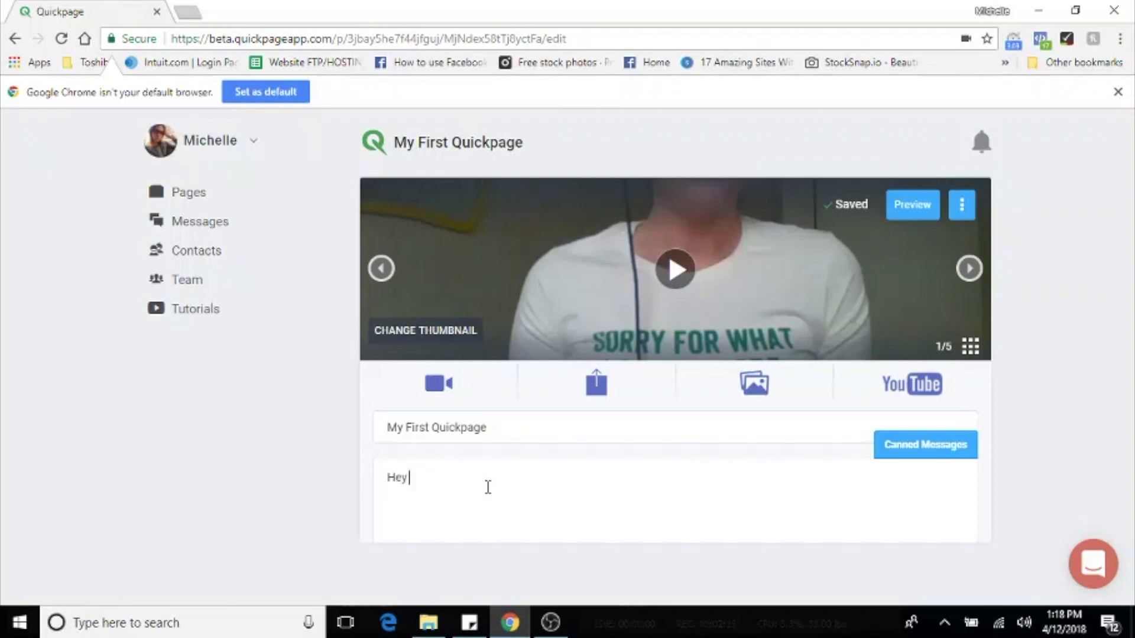
{"action": "type", "text": "Guys!!"}
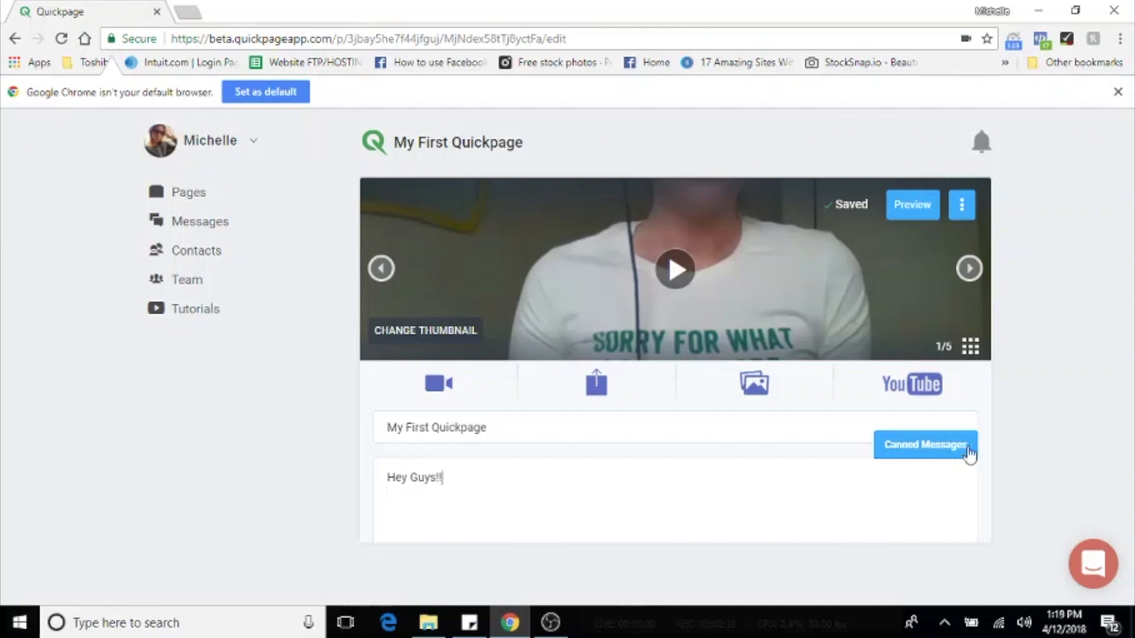
Insert the 'Follow up message' canned text into the message below 'Hey Guys!!'
{"action": "left_click", "coordinate": [924, 444]}
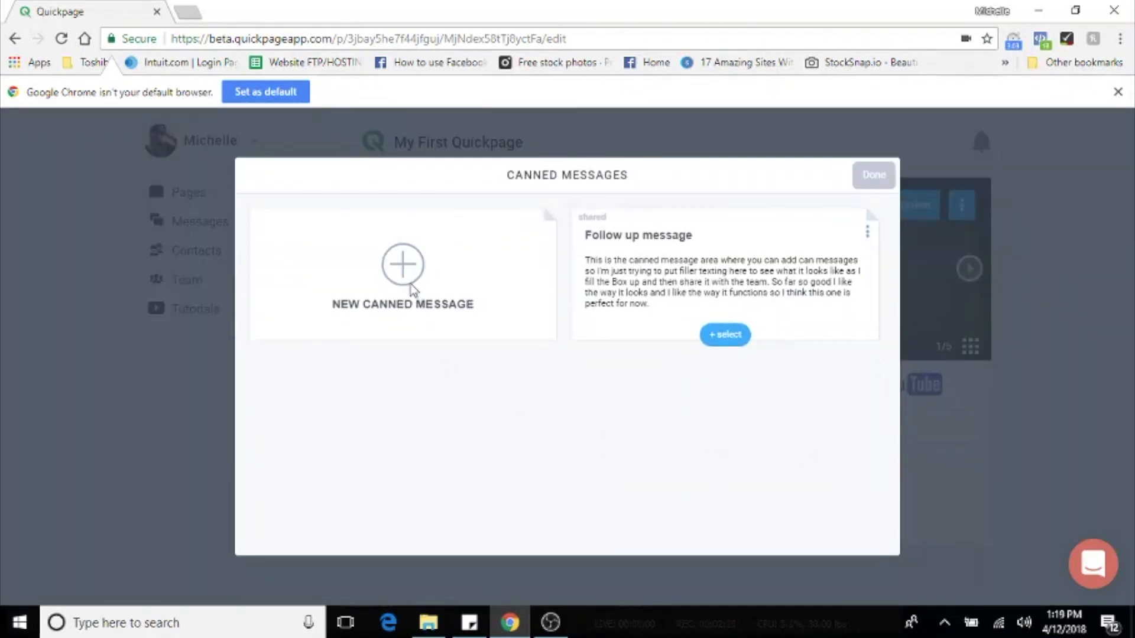
{"action": "left_click", "coordinate": [402, 264]}
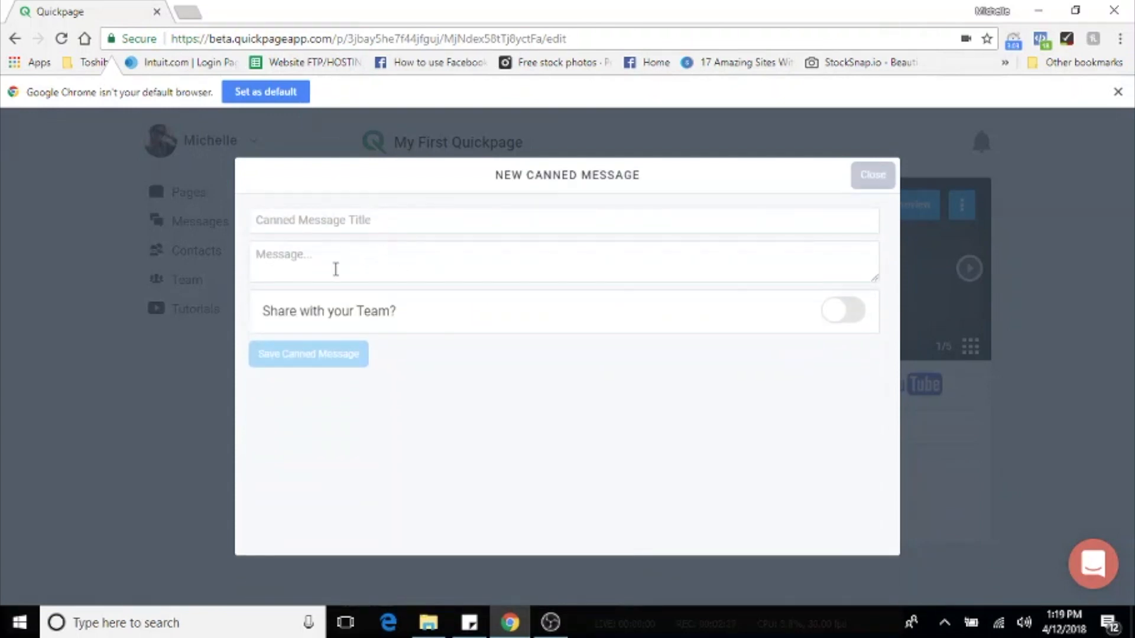
{"action": "mouse_move", "coordinate": [430, 321]}
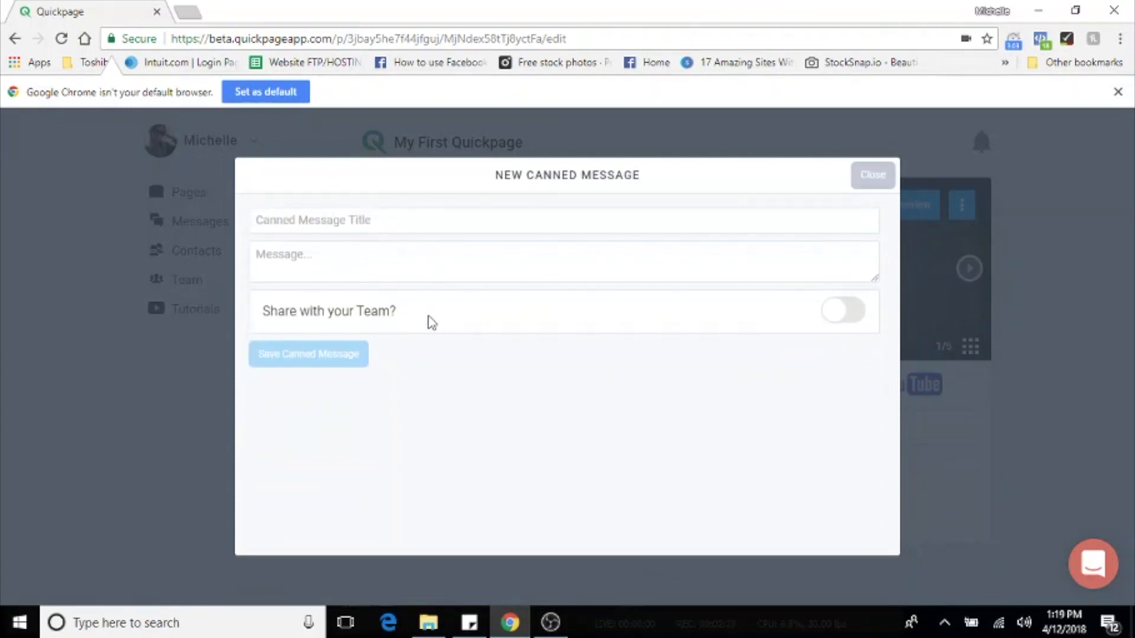
{"action": "mouse_move", "coordinate": [785, 199]}
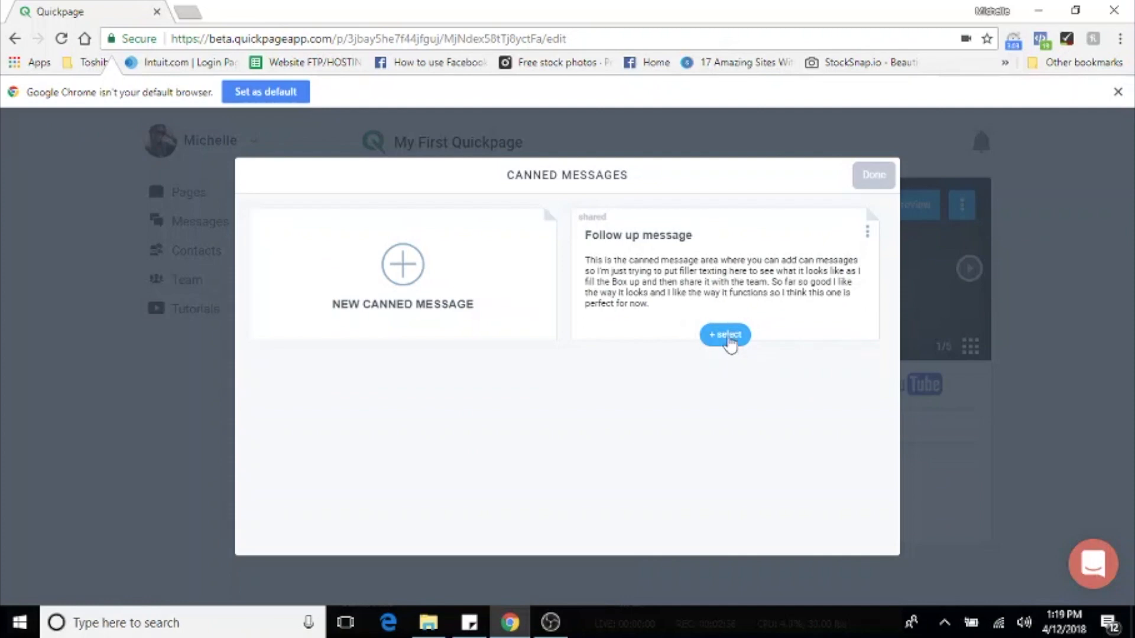
{"action": "left_click", "coordinate": [724, 334]}
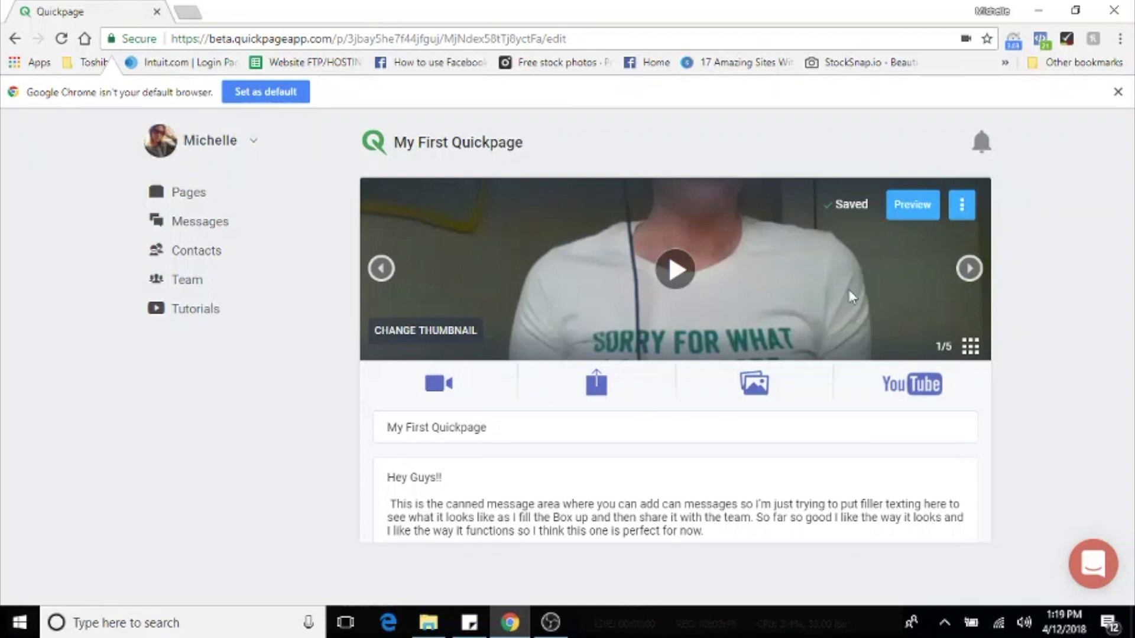
Reorder the media so the Mission YouTube video sits second, after the recorded video
{"action": "left_click", "coordinate": [970, 346]}
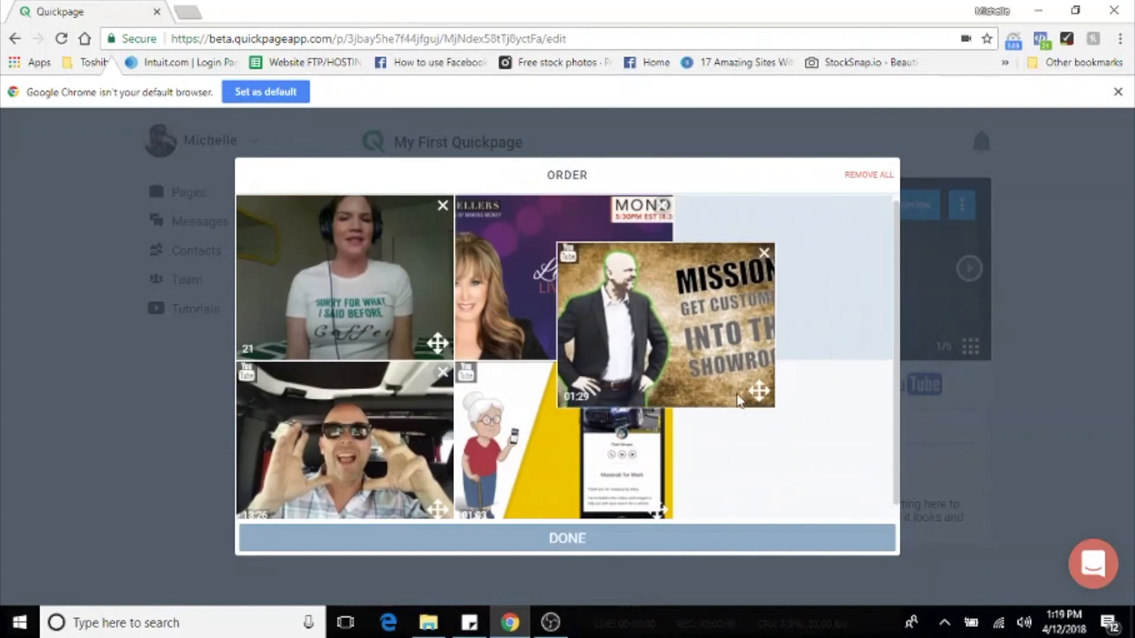
{"action": "left_click_drag", "start_coordinate": [666, 327], "coordinate": [560, 276]}
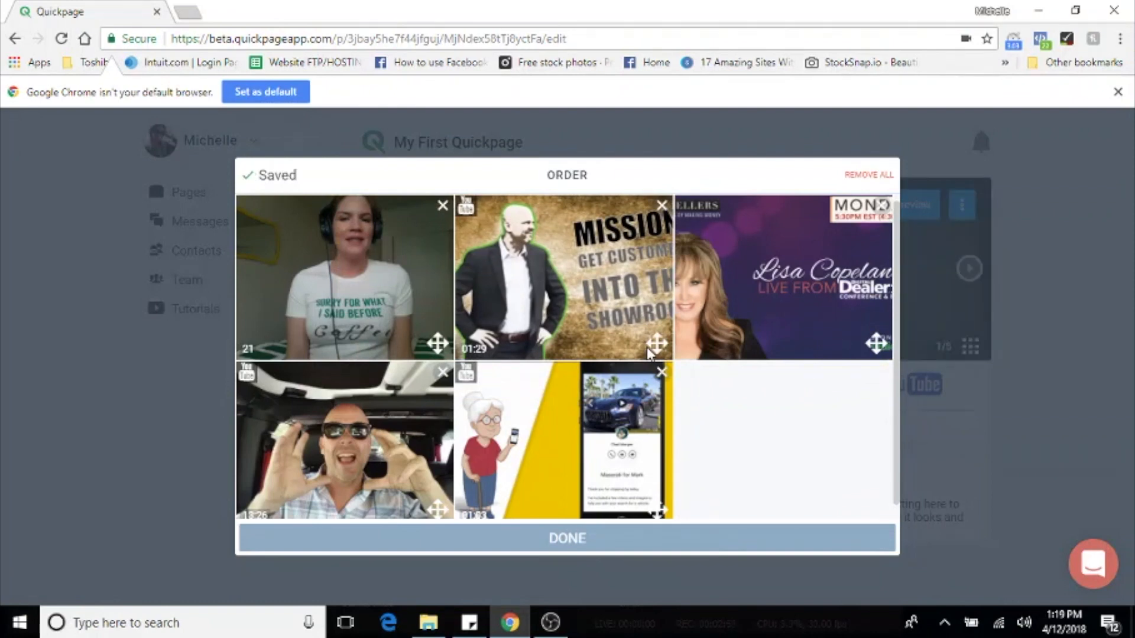
{"action": "mouse_move", "coordinate": [317, 272]}
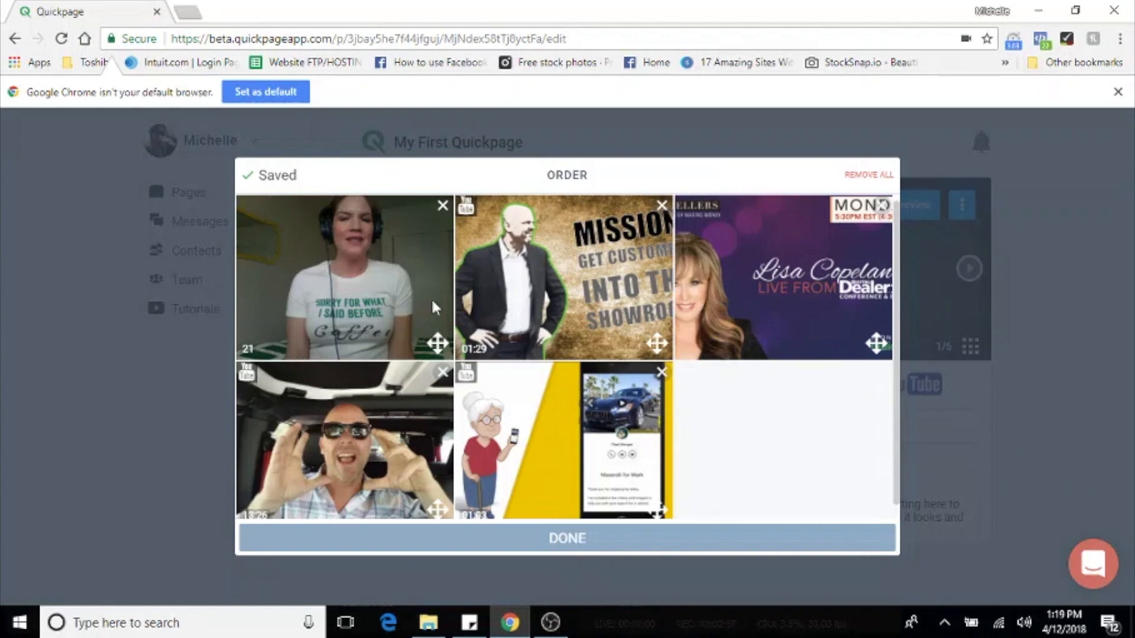
{"action": "mouse_move", "coordinate": [330, 273]}
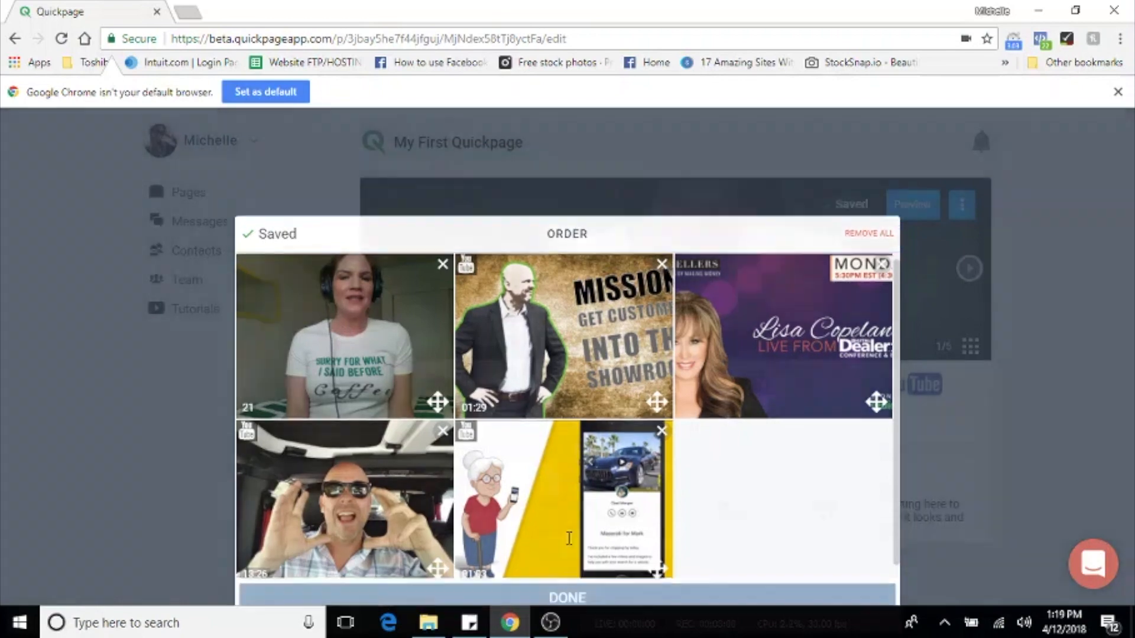
{"action": "left_click", "coordinate": [566, 598]}
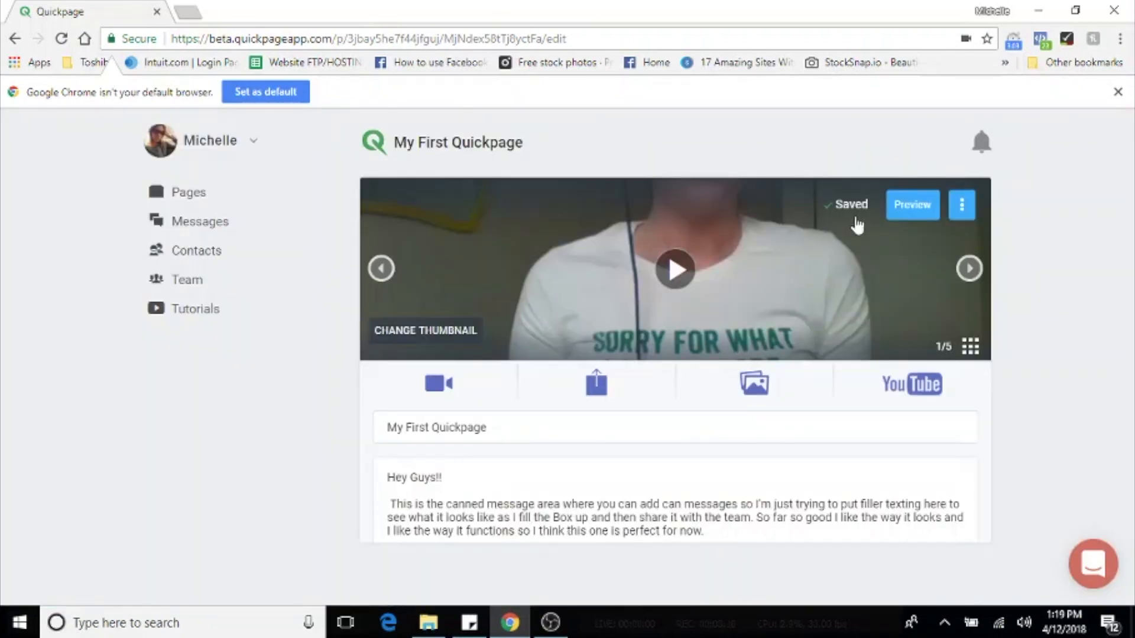
{"action": "left_click", "coordinate": [911, 204]}
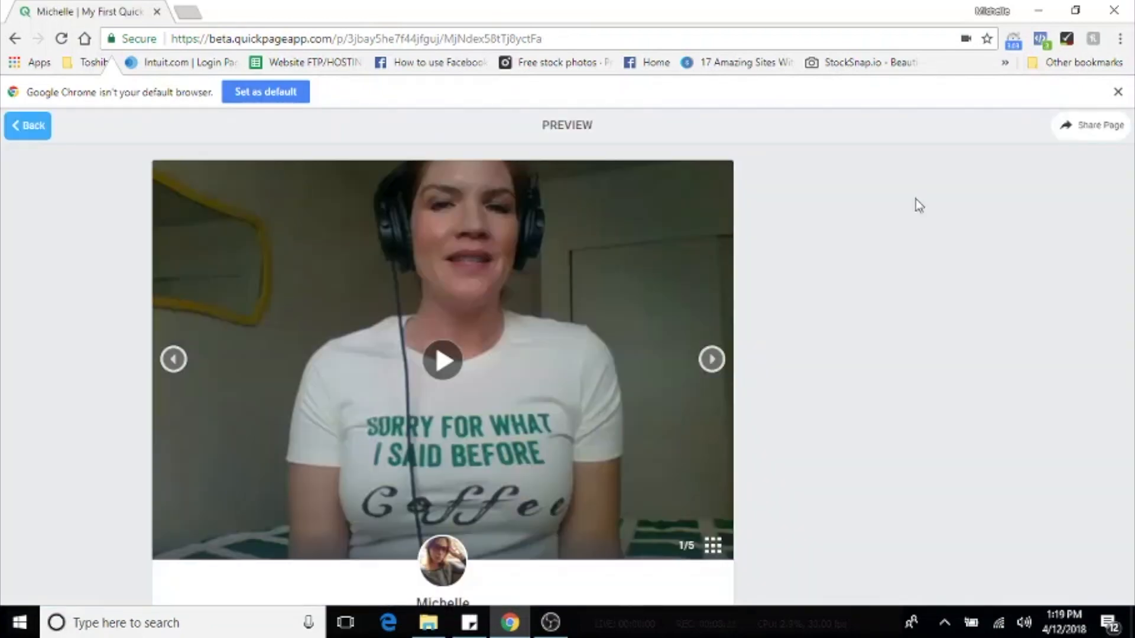
{"action": "scroll", "scroll_direction": "down", "scroll_amount": 3}
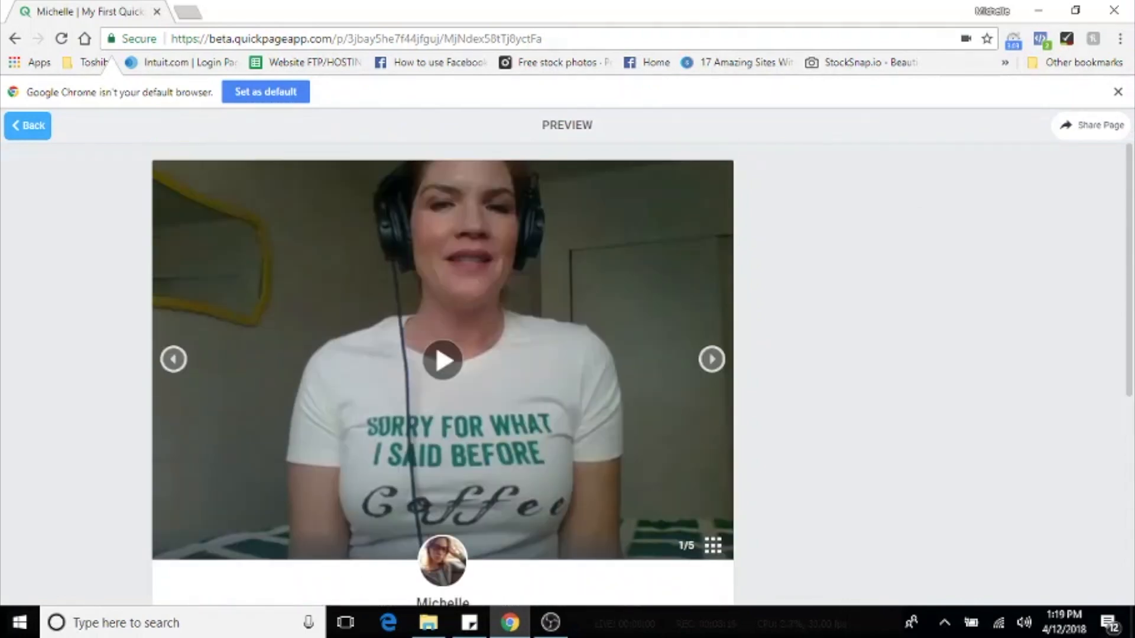
{"action": "left_click", "coordinate": [710, 359]}
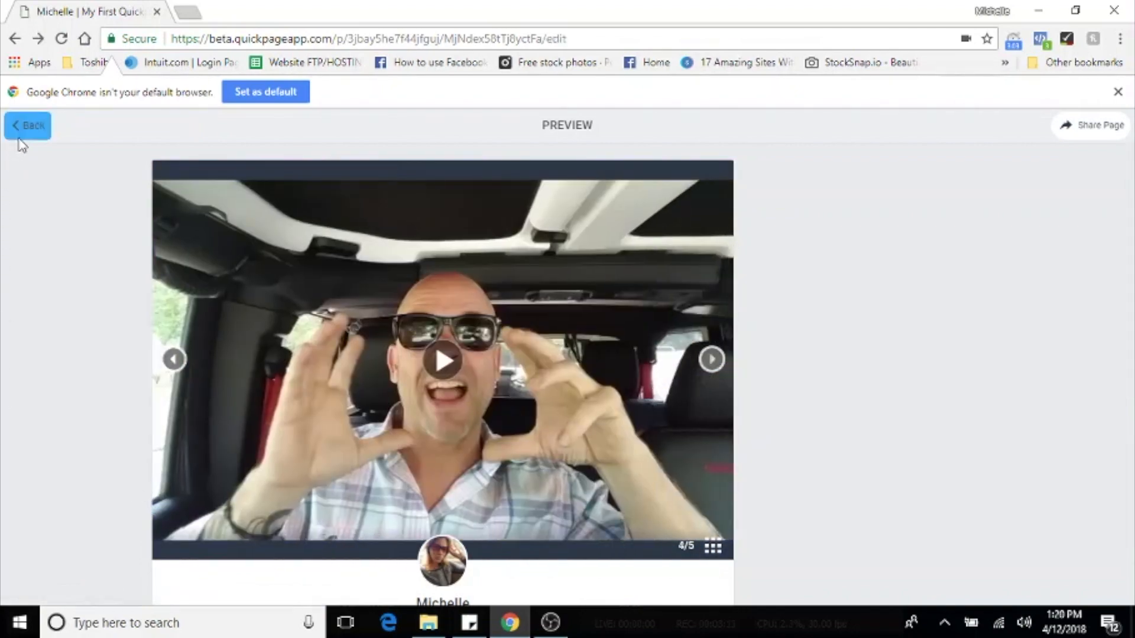
{"action": "left_click", "coordinate": [28, 126]}
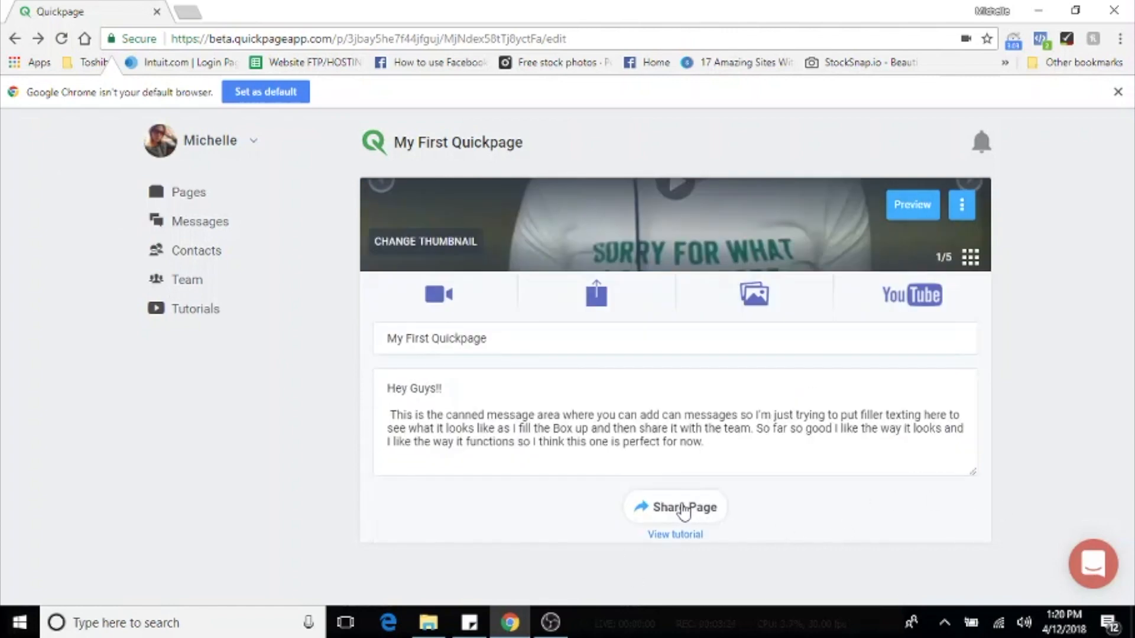
Bring up the Share Options for the finished page
{"action": "left_click", "coordinate": [673, 507]}
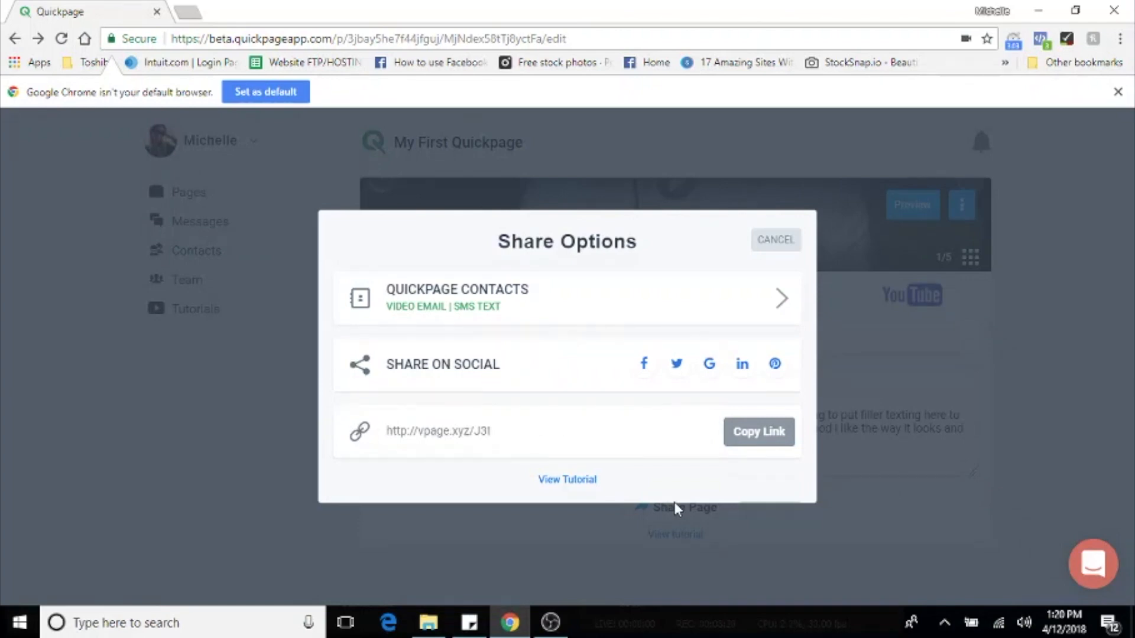
{"action": "mouse_move", "coordinate": [630, 483]}
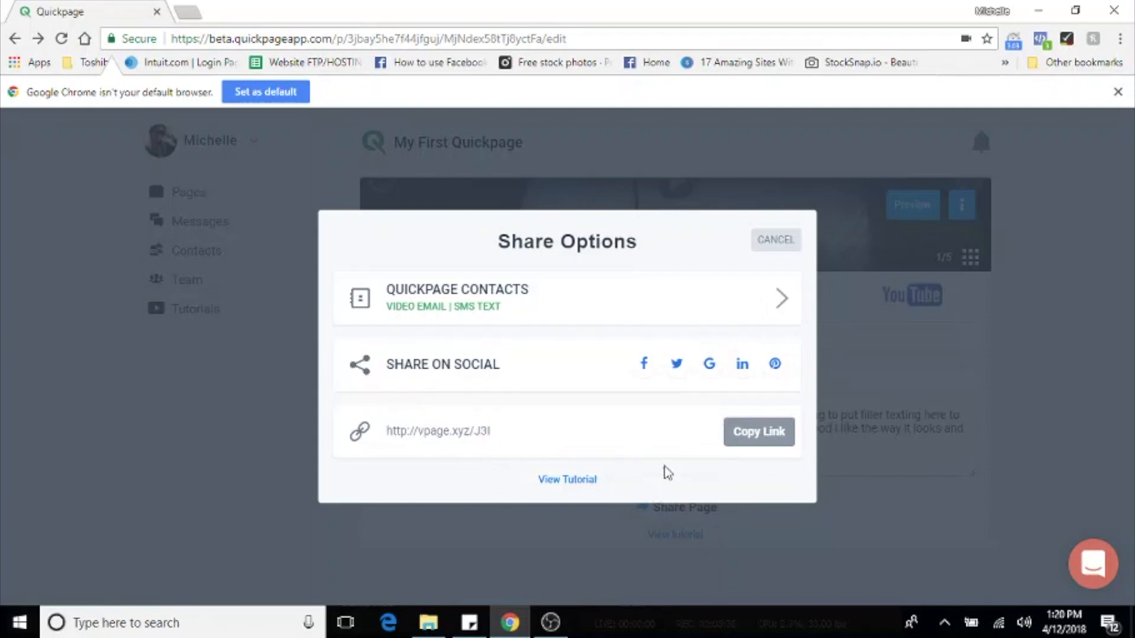
{"action": "mouse_move", "coordinate": [624, 421]}
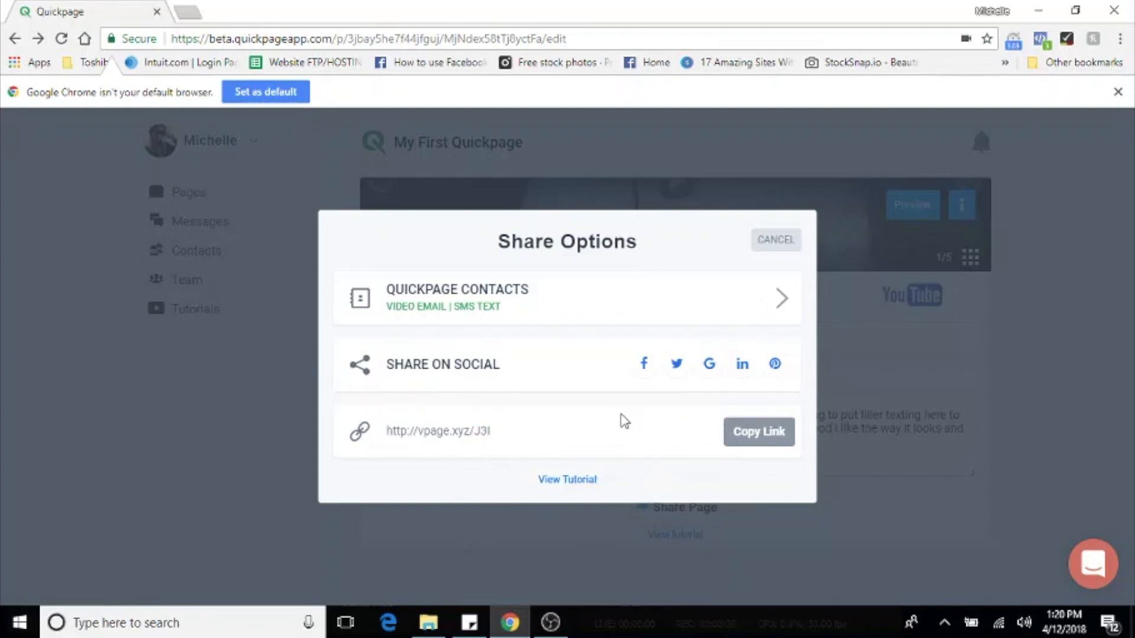